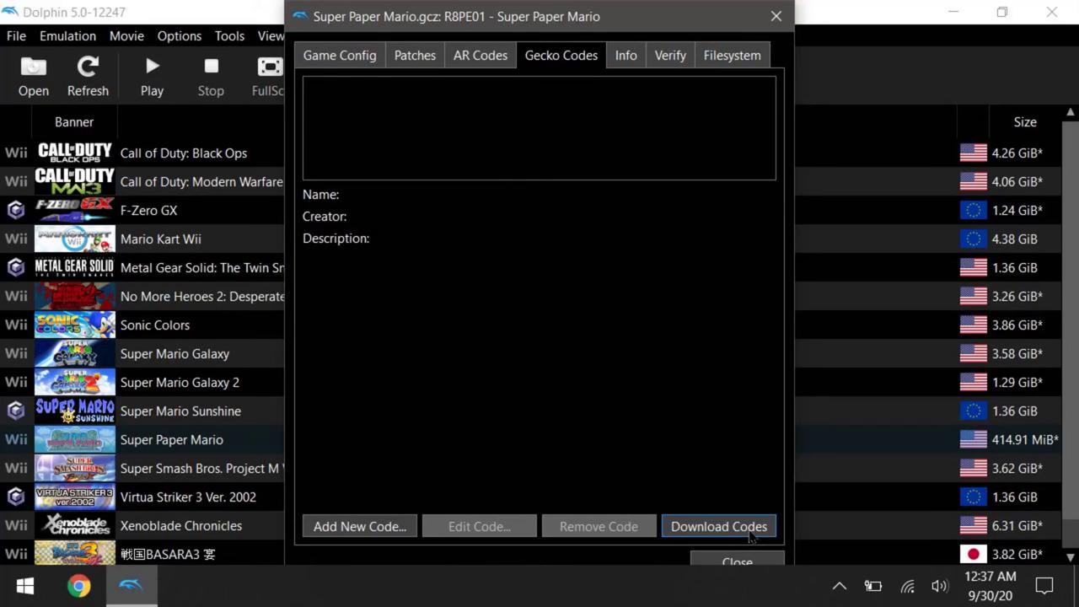
- Download community Gecko codes for the game, then browse the forum's 60 FPS master list
left_click(718, 526)
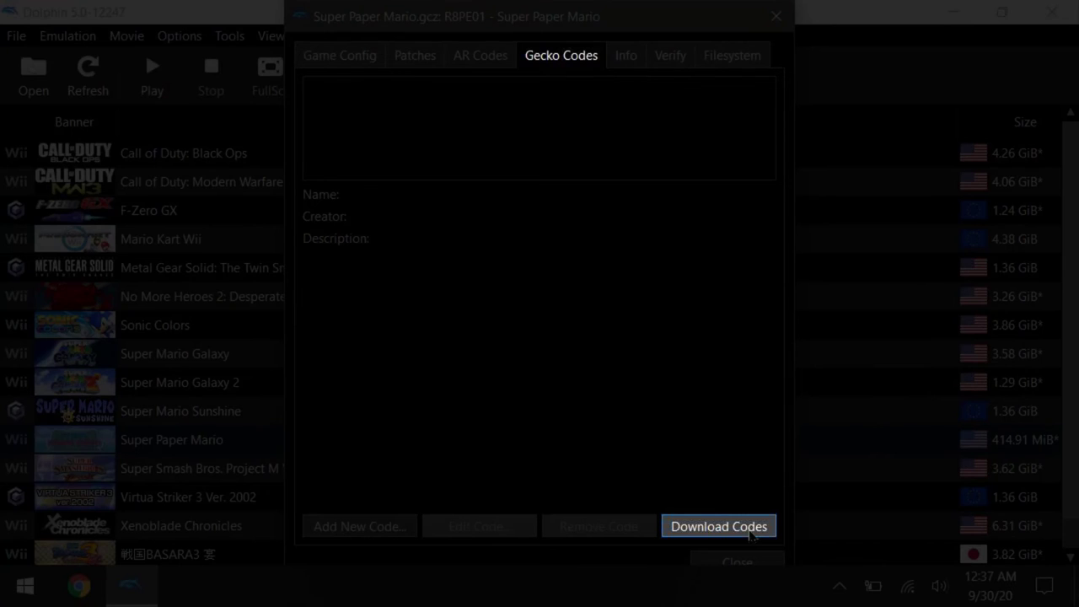
left_click(718, 526)
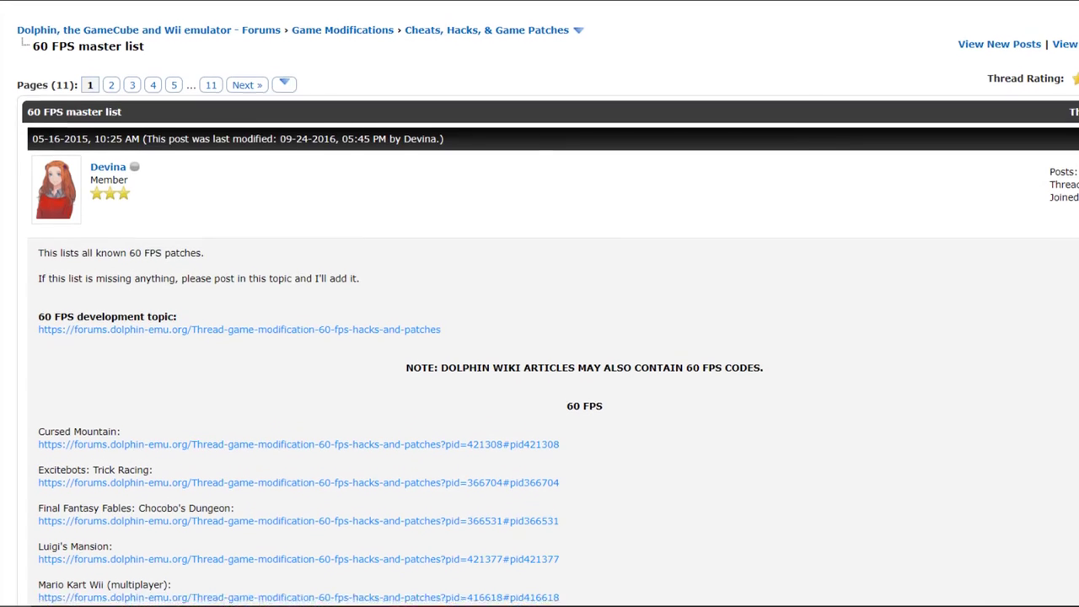
scroll("down", 3)
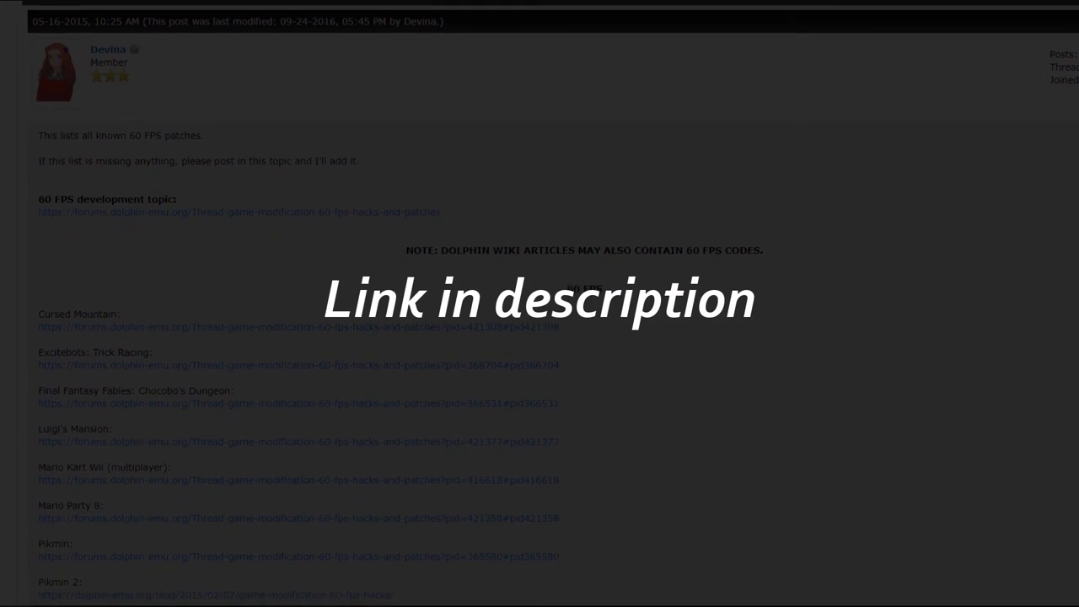
scroll("down", 3)
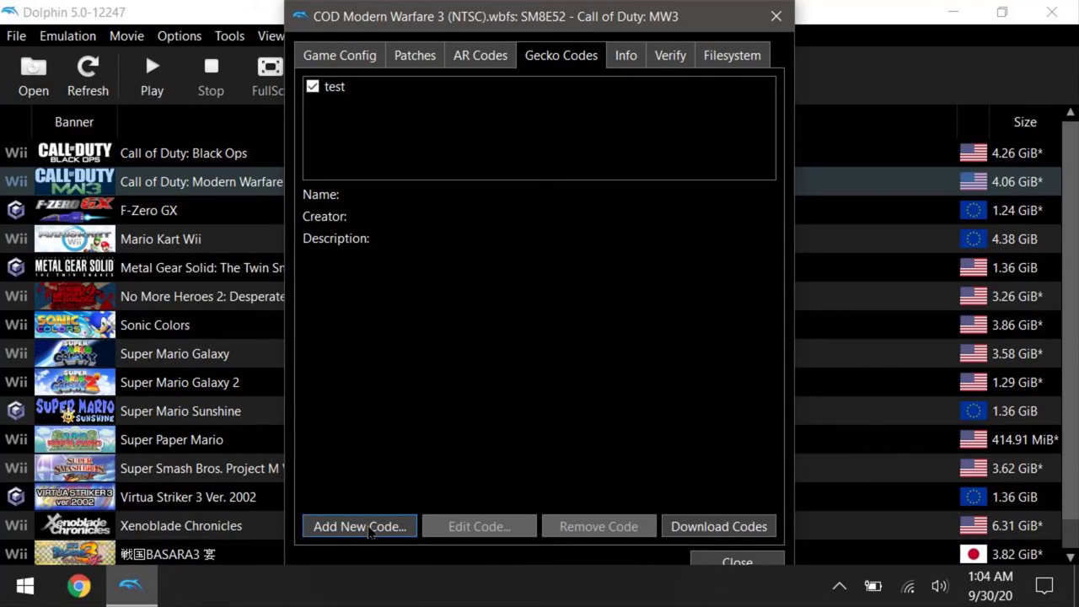
- Add a new Gecko code named 'name here' with its code lines and save it
left_click(357, 526)
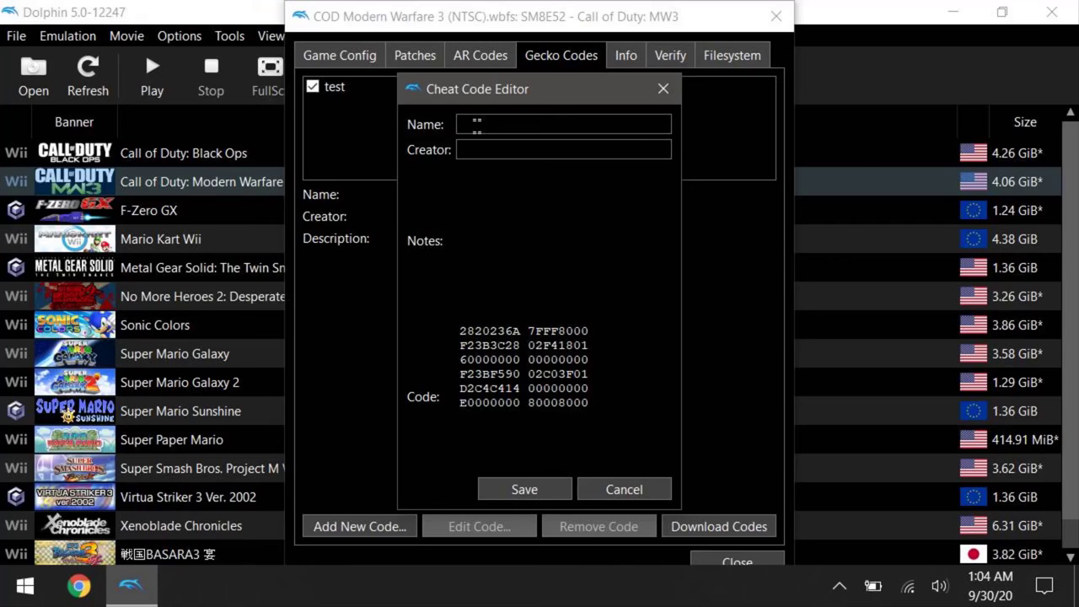
type("name here")
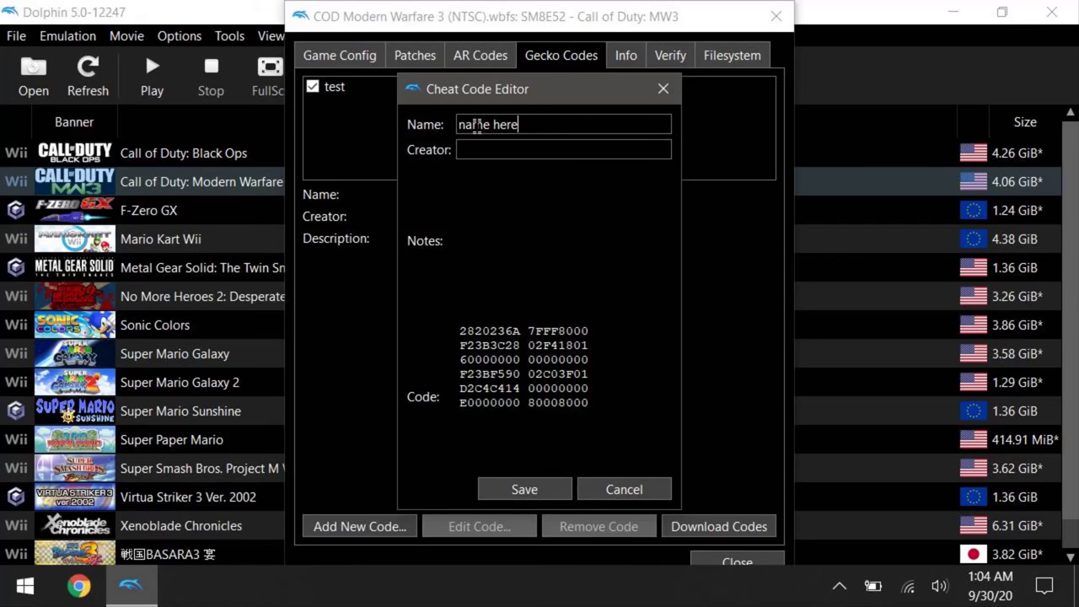
mouse_move(524, 488)
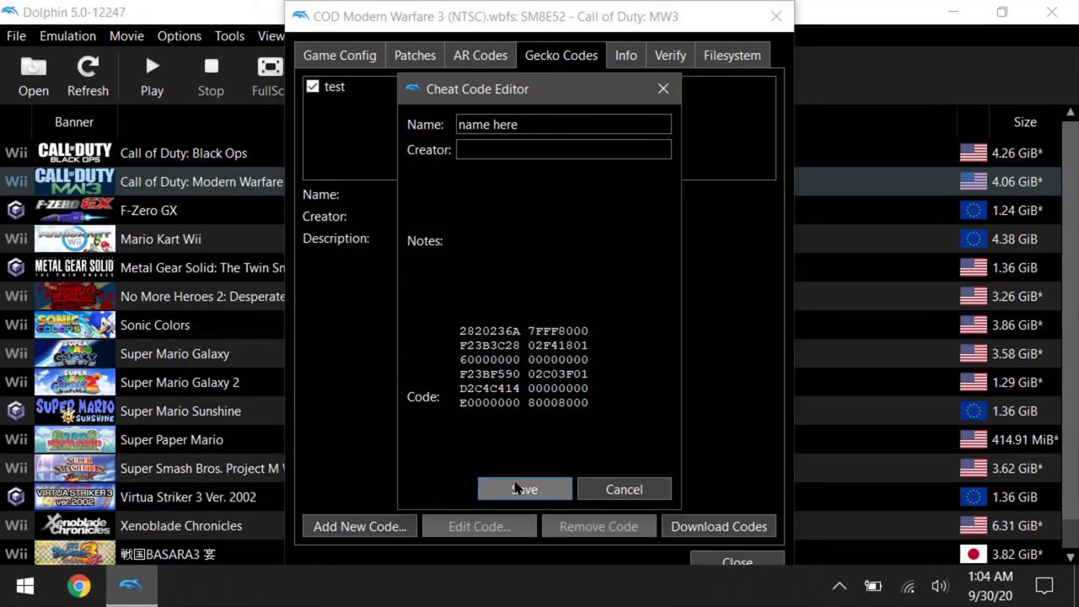
left_click(524, 489)
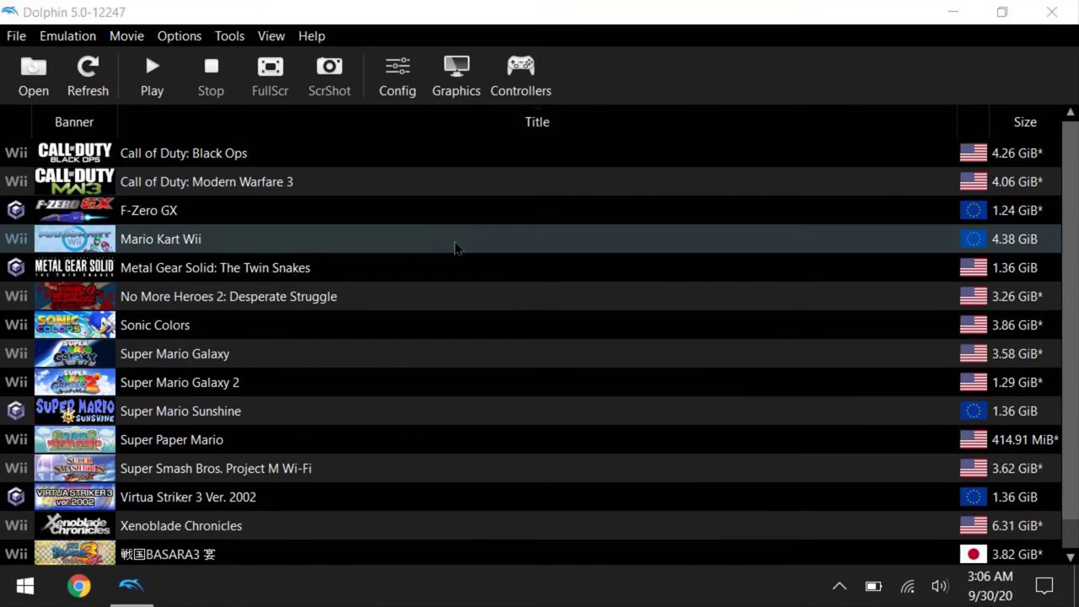
- Boot Mario Kart Wii from the game list so its Wiimote input profile loads on start
double_click(160, 240)
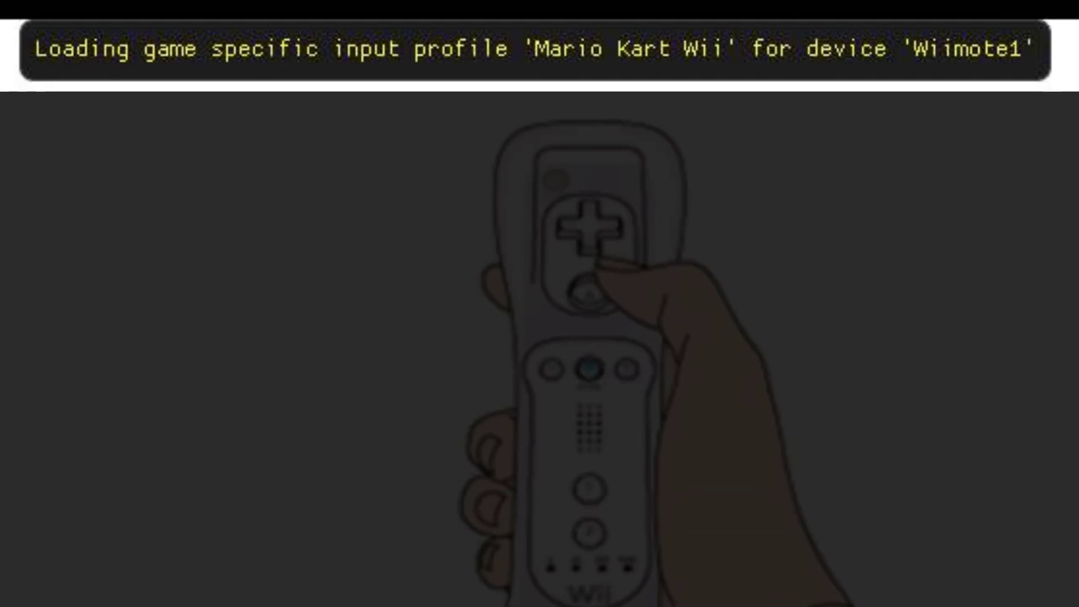
left_click(752, 77)
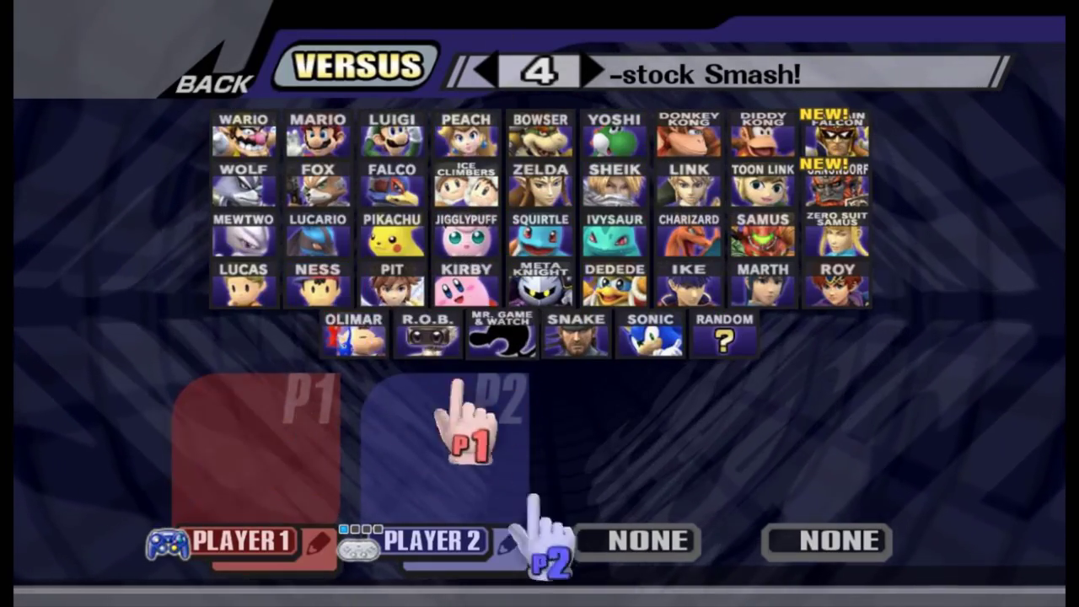
- Pick Pit, then switch Player 1's fighter to Ike on the versus character select
left_click(391, 239)
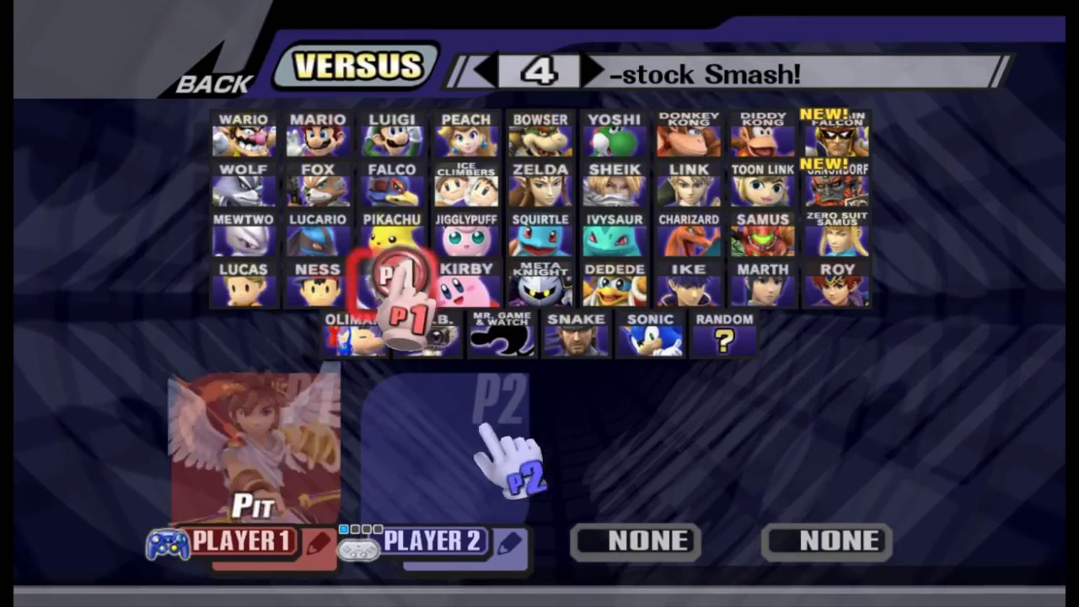
left_click(687, 286)
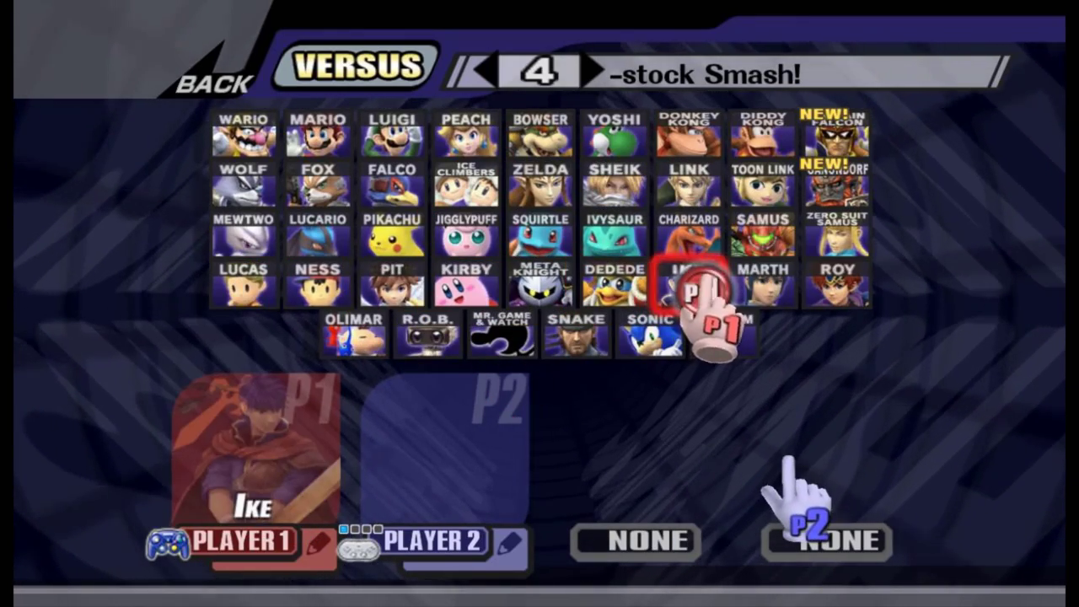